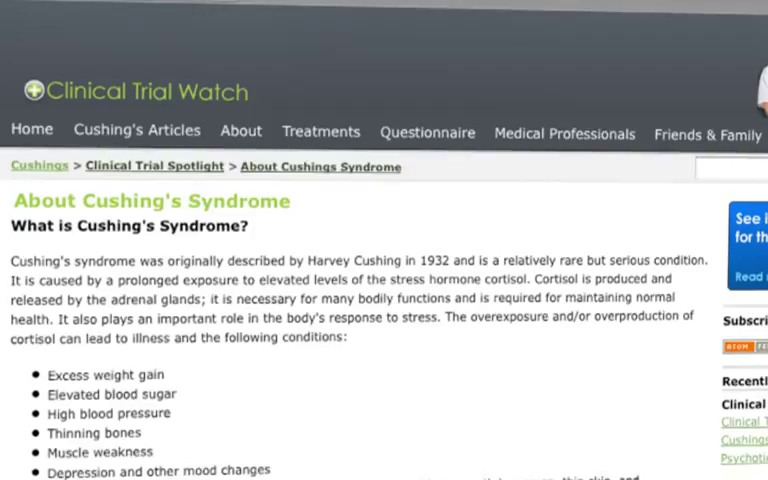
Scroll through the Cushing's Syndrome Clinical Trial Watch article and the CONNECT Community Portal home page.
scroll("down", 3)
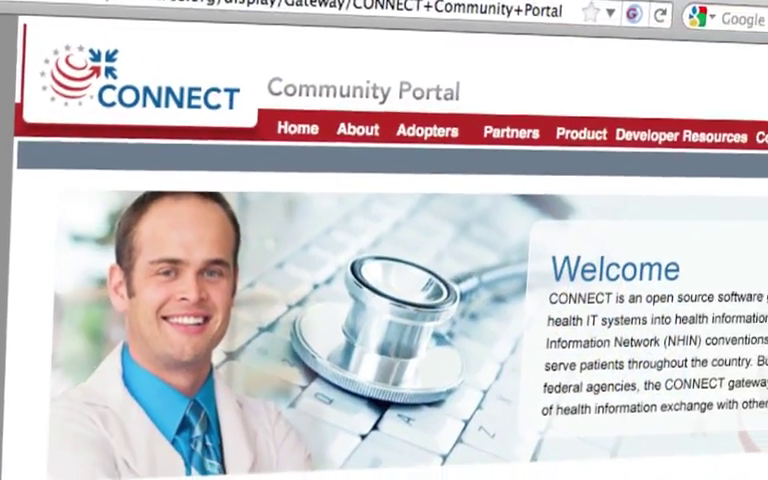
scroll("down", 3)
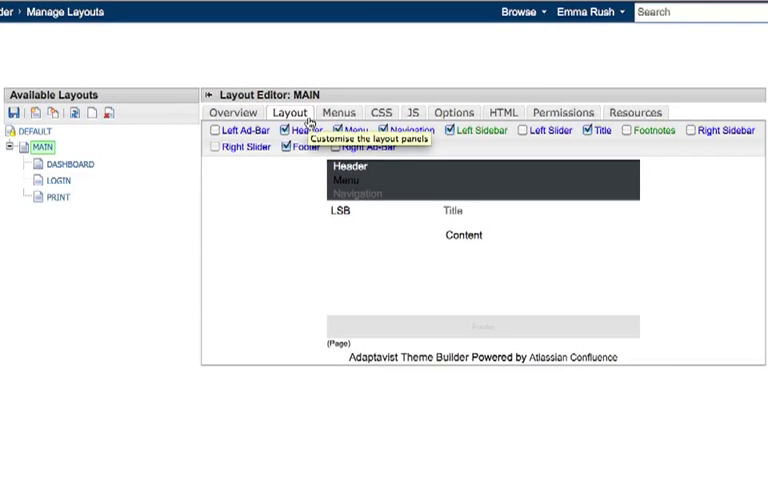
mouse_move(352, 193)
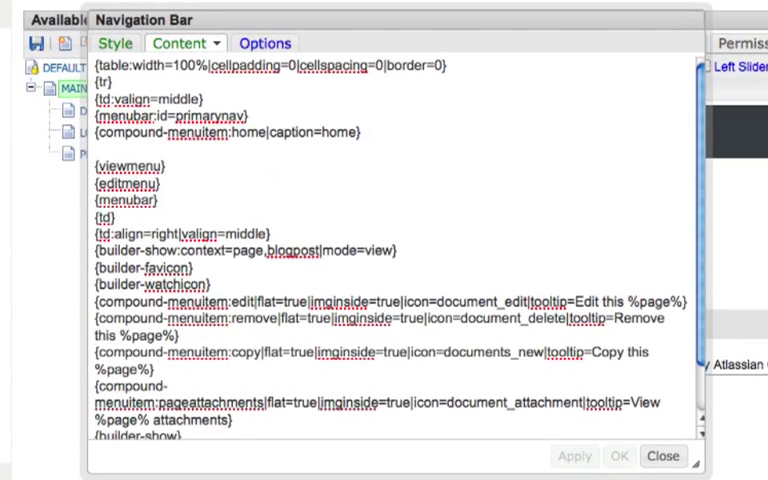
Add {compound-menuitem:dashboard|caption=dashboard} to the Navigation Bar panel content, then apply and close.
type("{compound-menuitem:dashboard|caption=dashboard}")
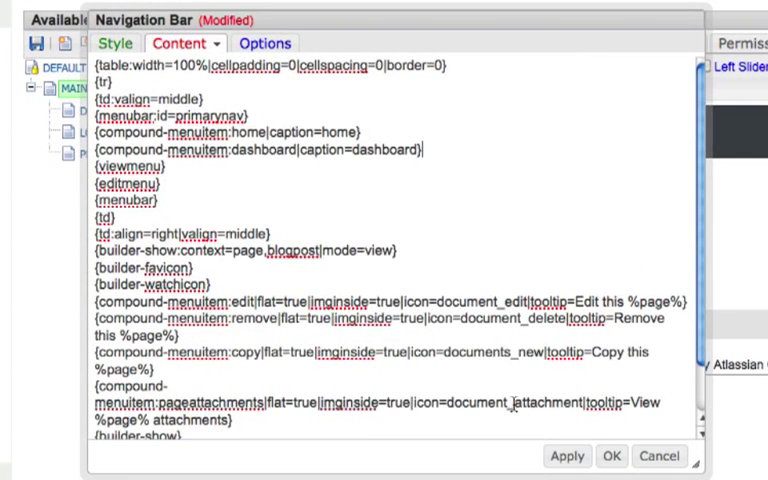
left_click(606, 456)
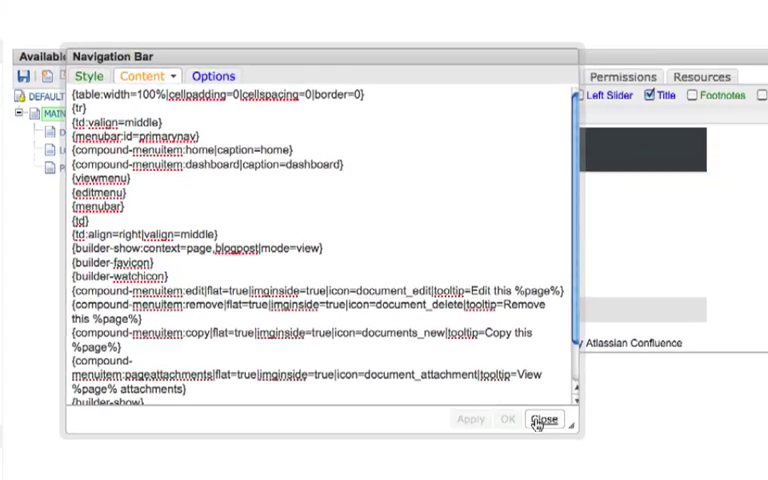
left_click(543, 420)
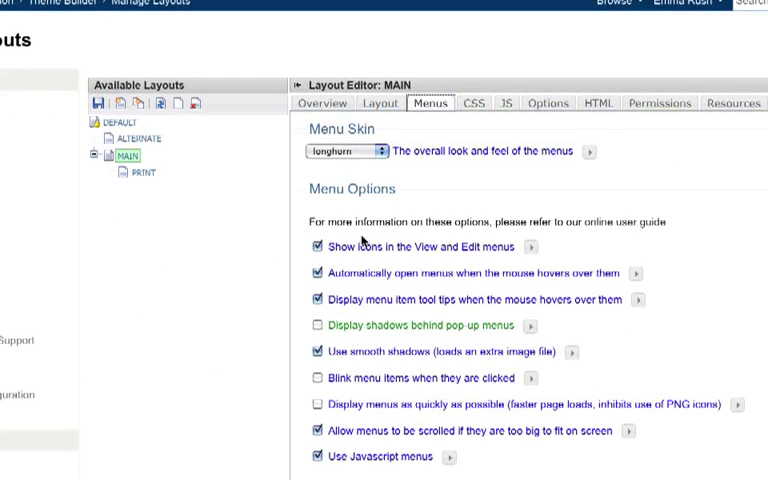
Turn off View/Edit menu icons, review the shortcut macros and custom CSS, then show JavaScript settings.
left_click(313, 247)
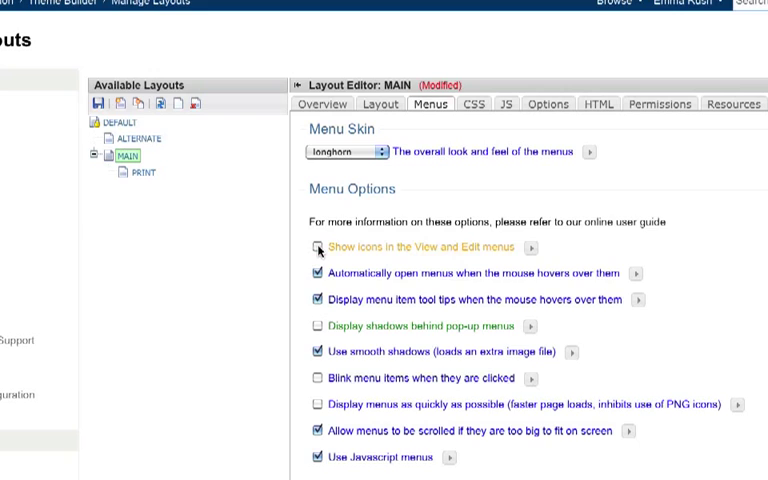
scroll("down", 3)
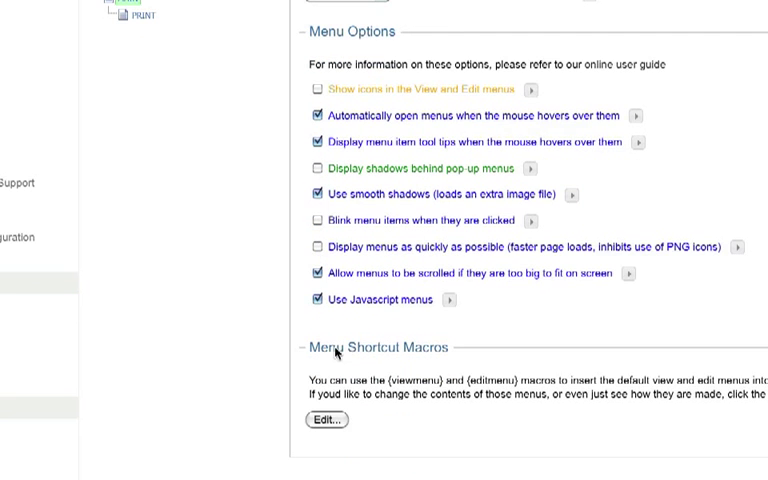
left_click(325, 422)
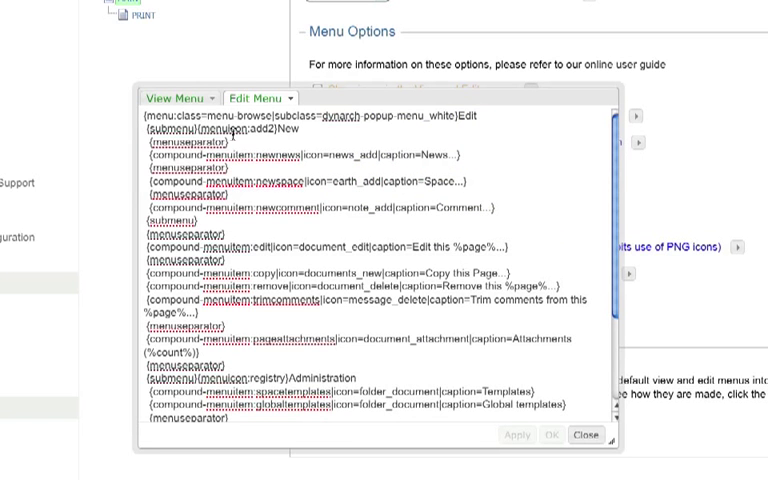
left_click(175, 98)
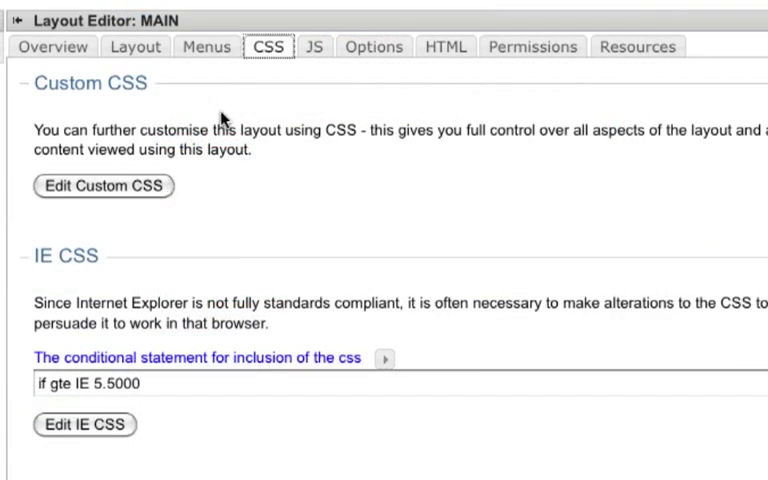
left_click(103, 185)
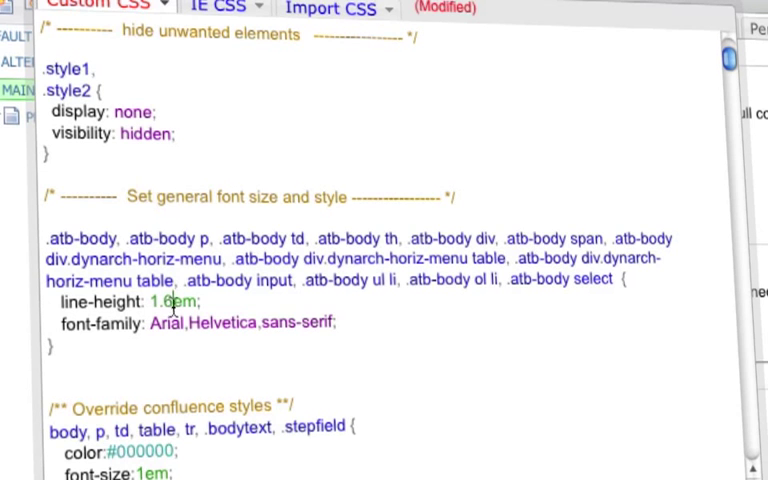
left_click(348, 77)
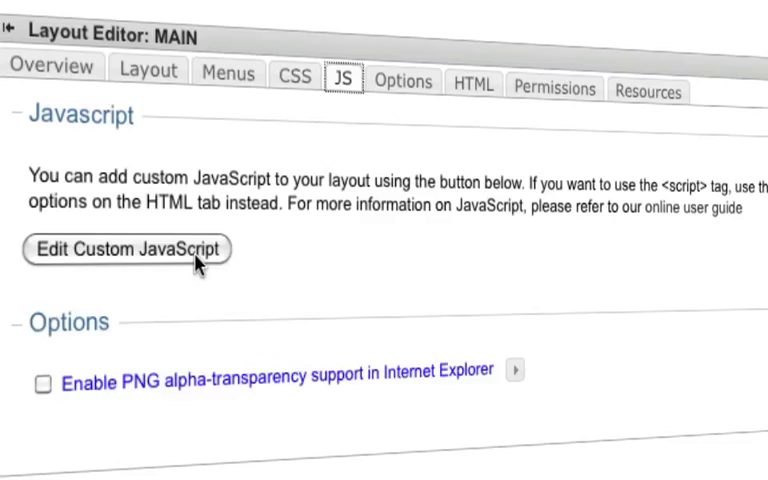
Enter space-admins as the MAIN layout's Layout Editing Restrictions group and confirm it.
left_click(130, 248)
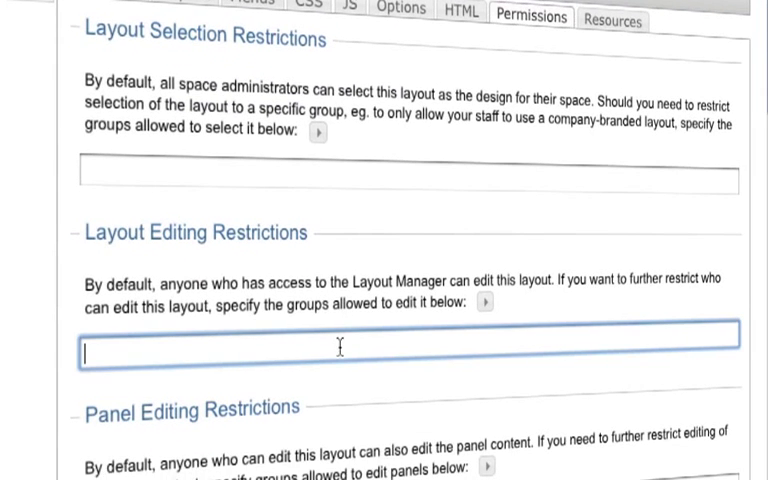
type("space-admins")
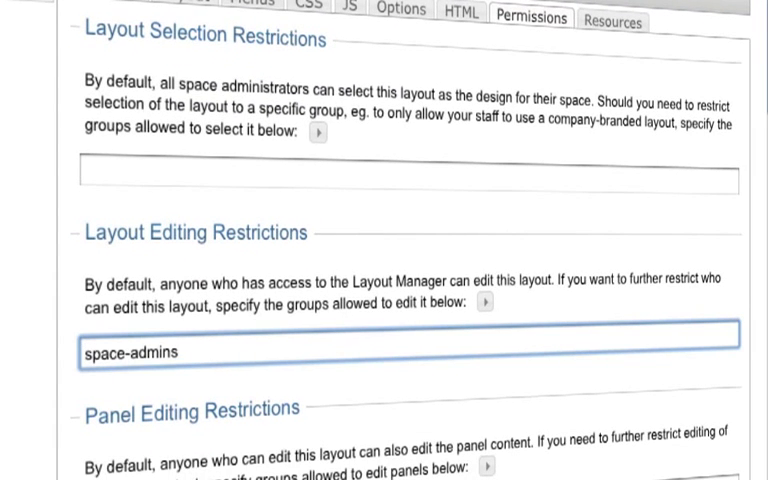
left_click(89, 219)
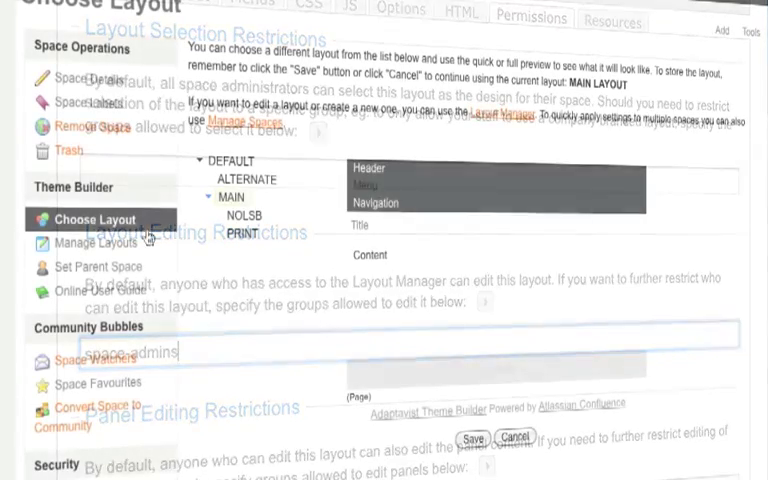
Select ALTERNATE in the Choose Layout tree and save it as the Accounting space's layout.
left_click(247, 178)
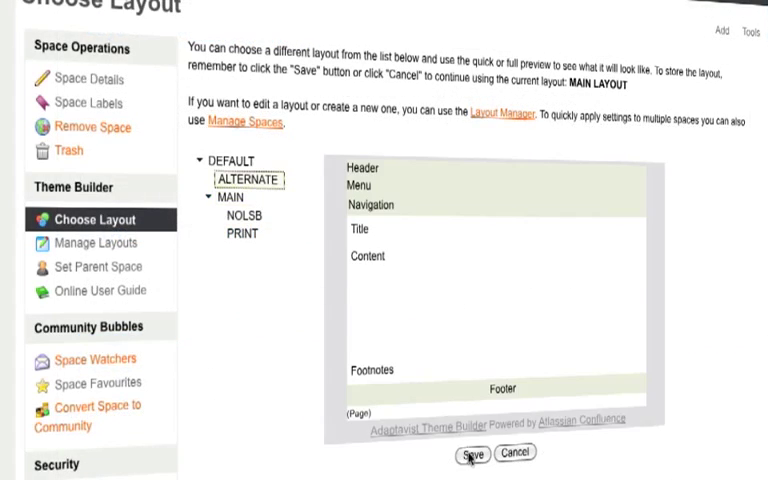
left_click(474, 452)
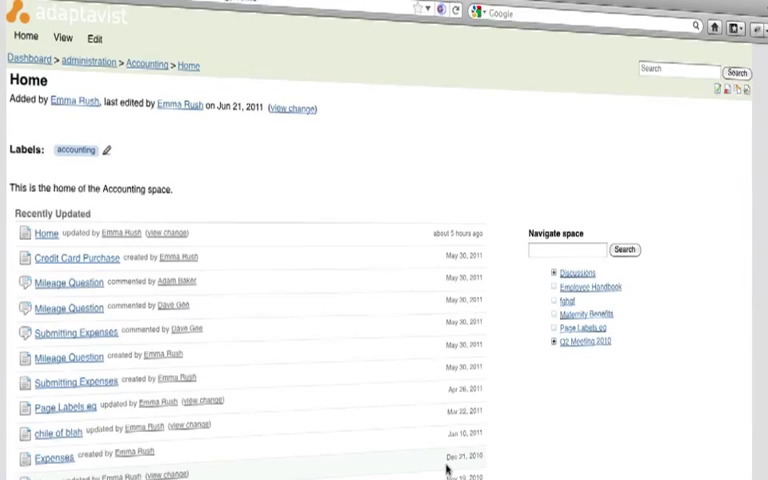